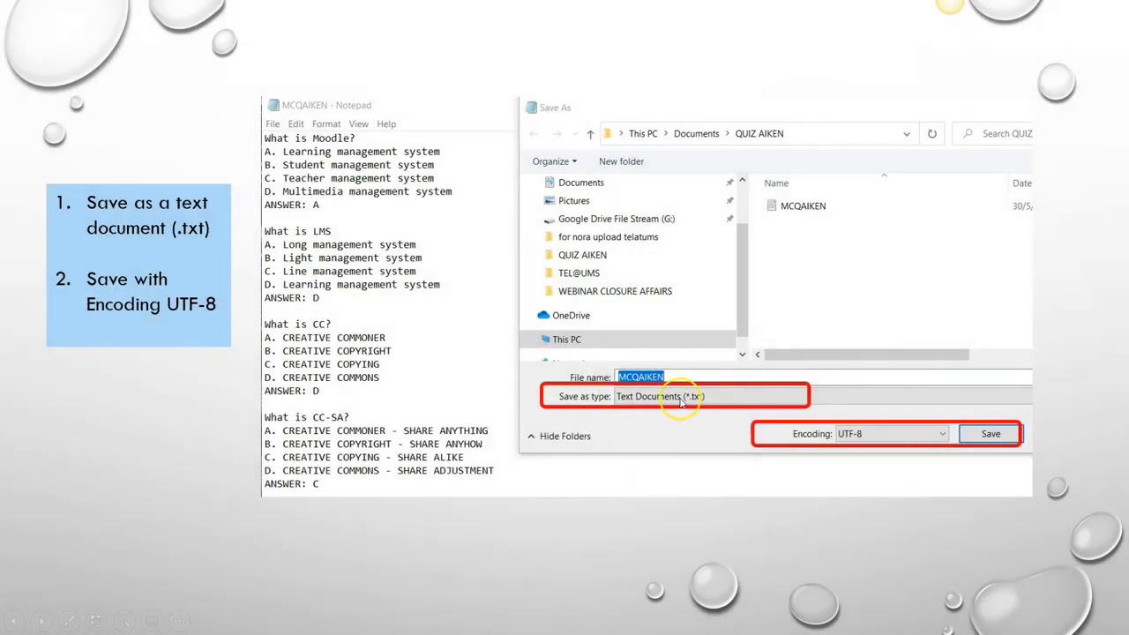
pyautogui.moveTo(764, 438)
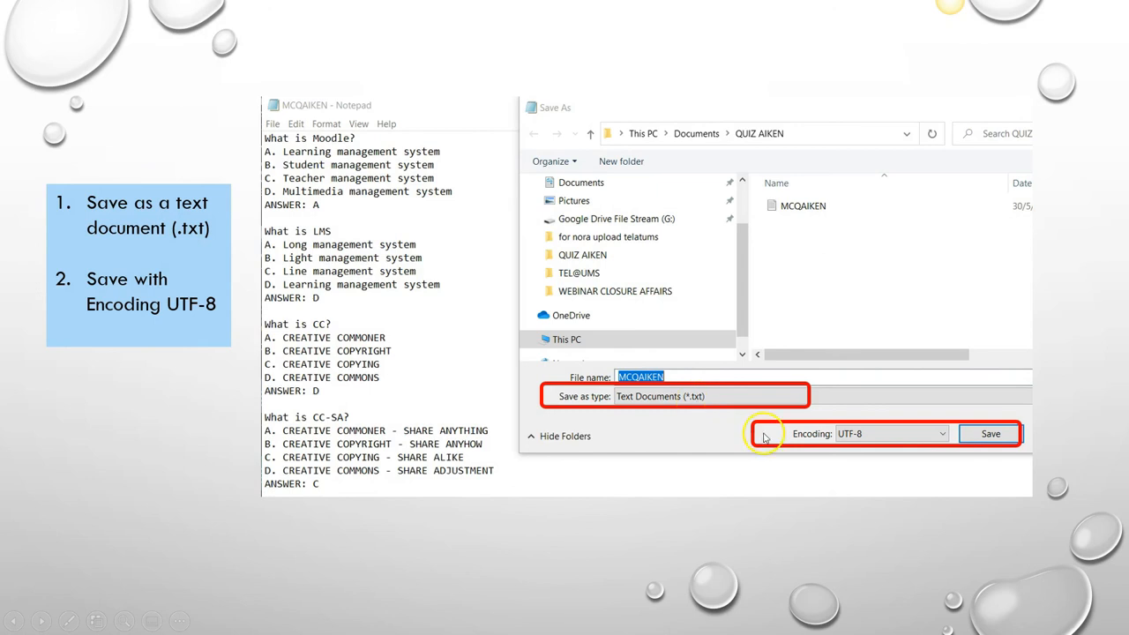
pyautogui.moveTo(866, 441)
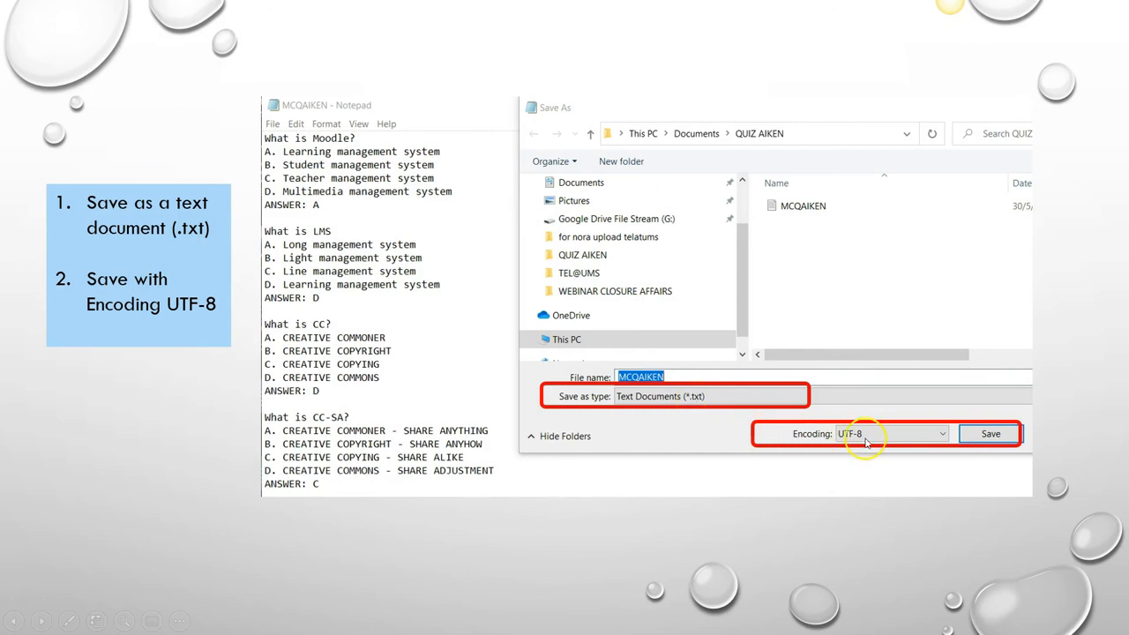